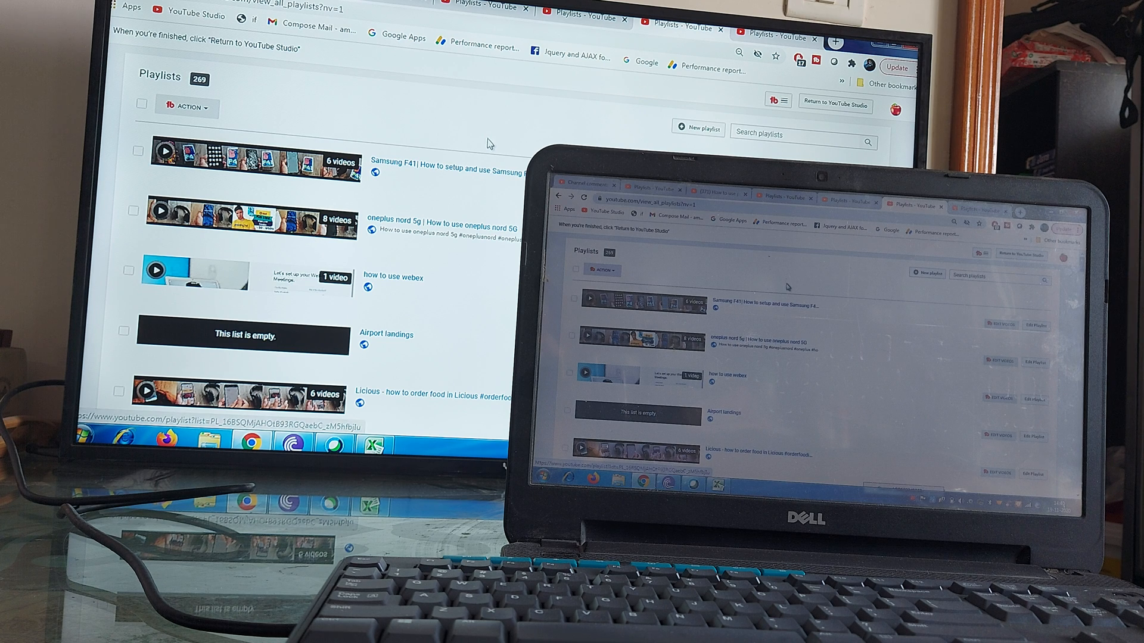
{"action": "mouse_move", "coordinate": [493, 149]}
{"action": "type", "text": "e"}
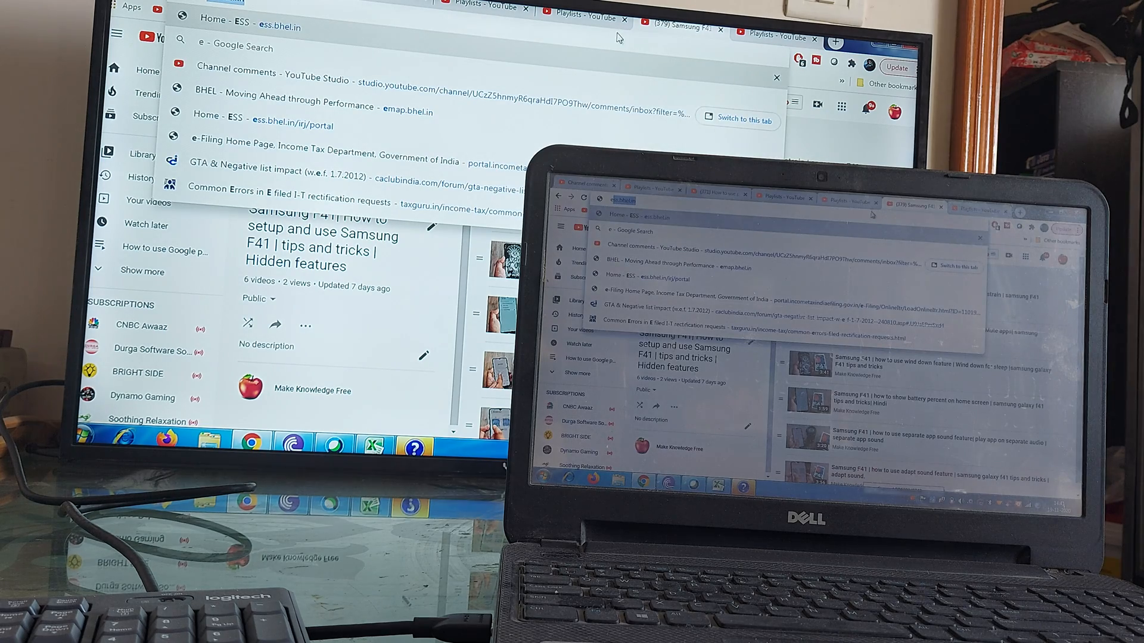
{"action": "type", "text": "rediff.com"}
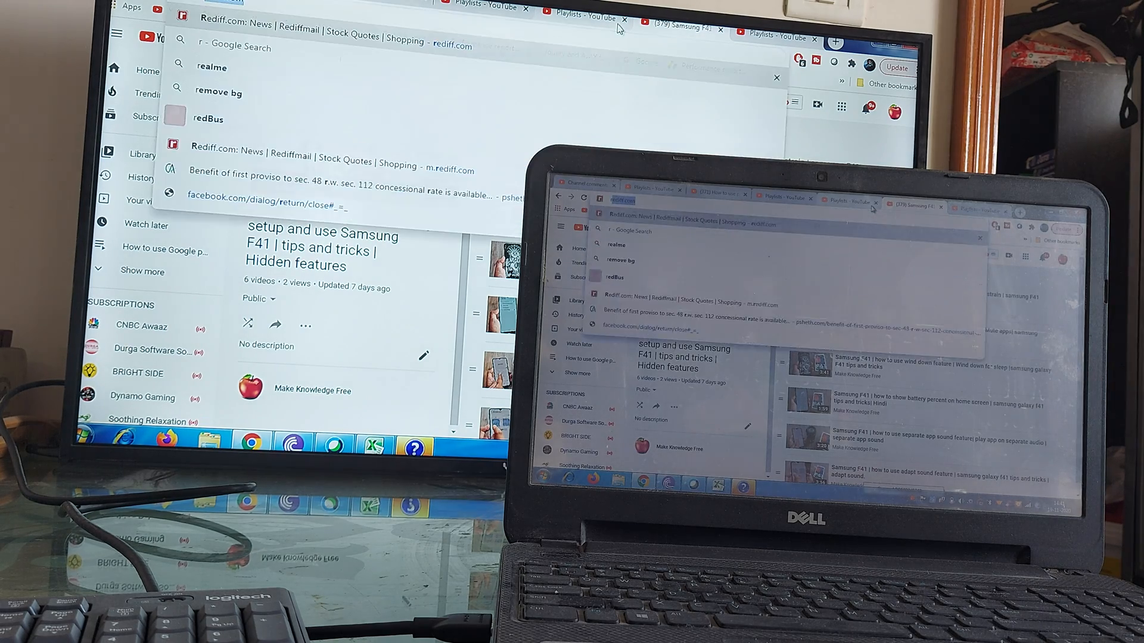